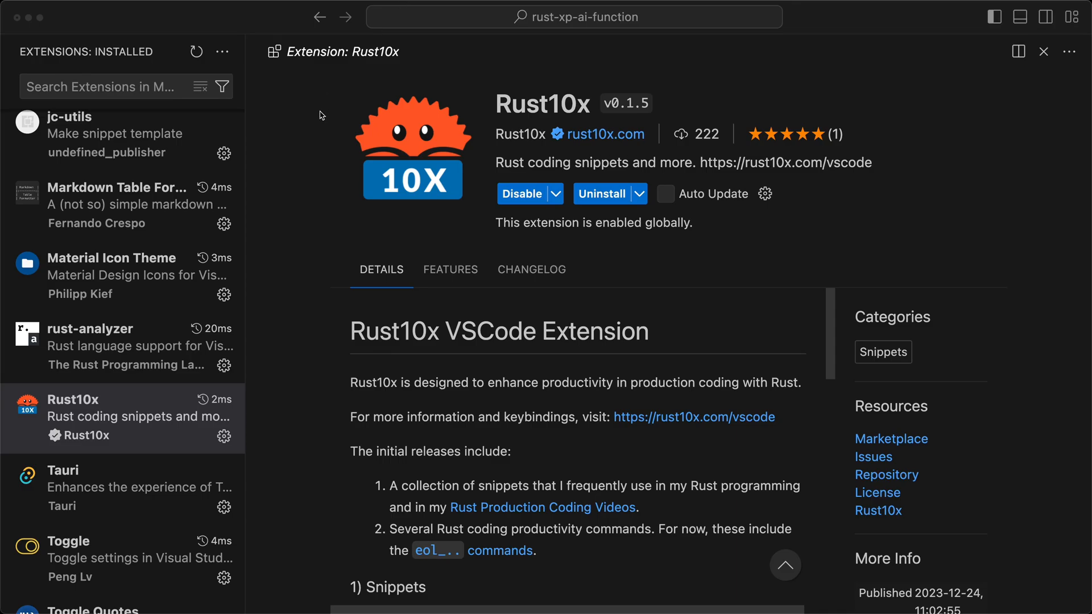
mouse_move(322, 112)
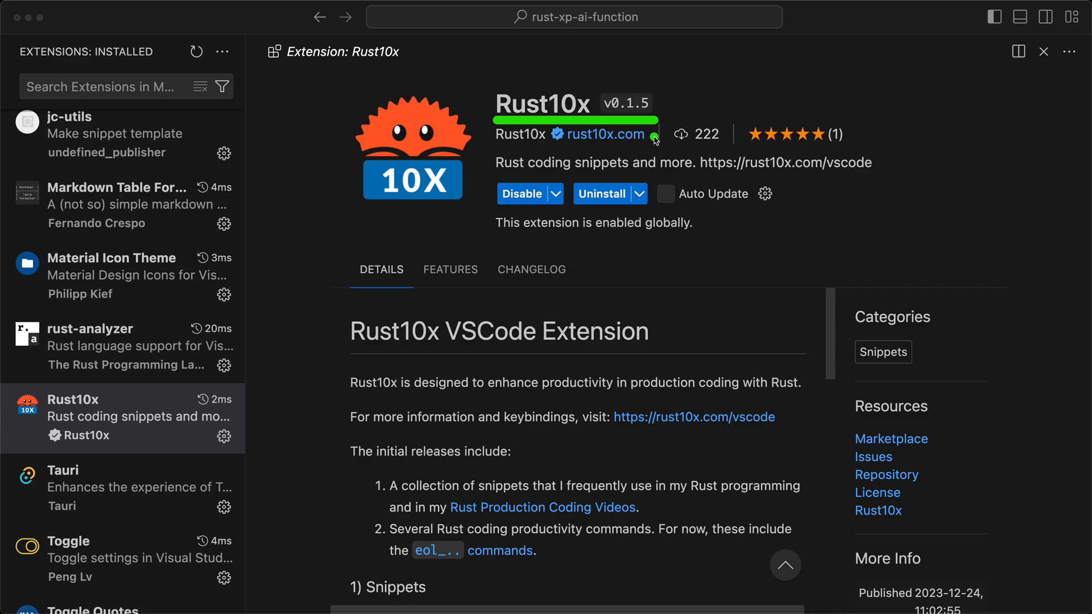
Step: Follow the rust10x.com/vscode link to load the Rust10x extension page in Safari
scroll(down, 3)
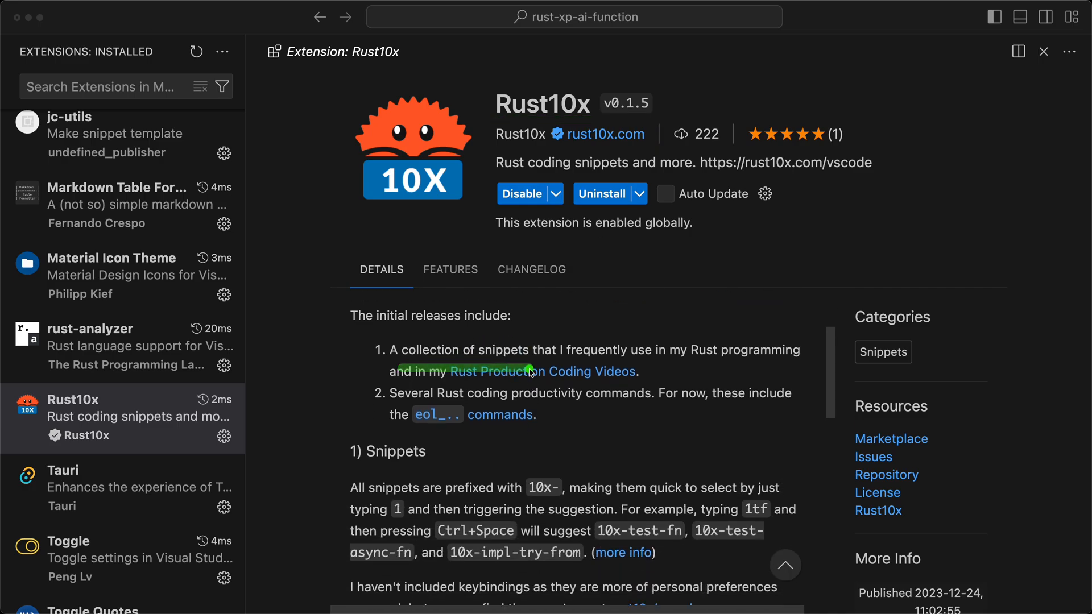
mouse_move(381, 405)
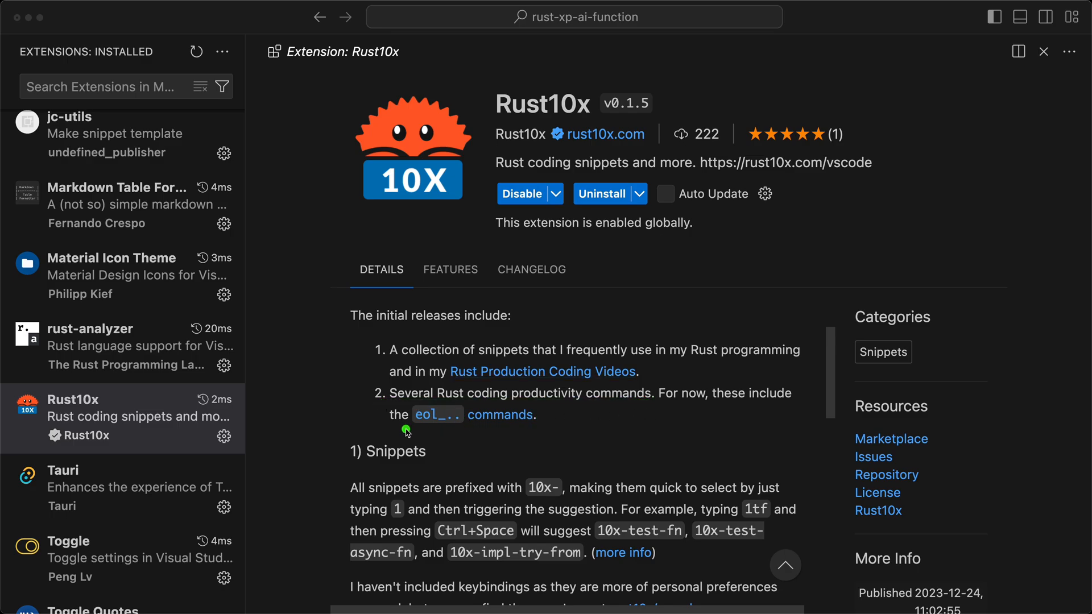
mouse_move(460, 437)
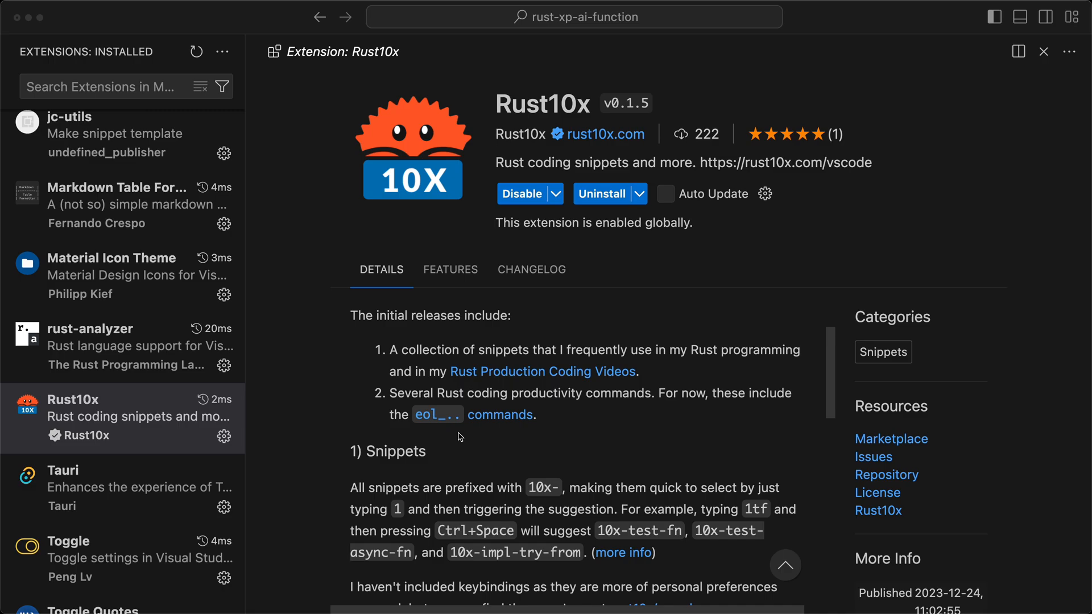
scroll(down, 3)
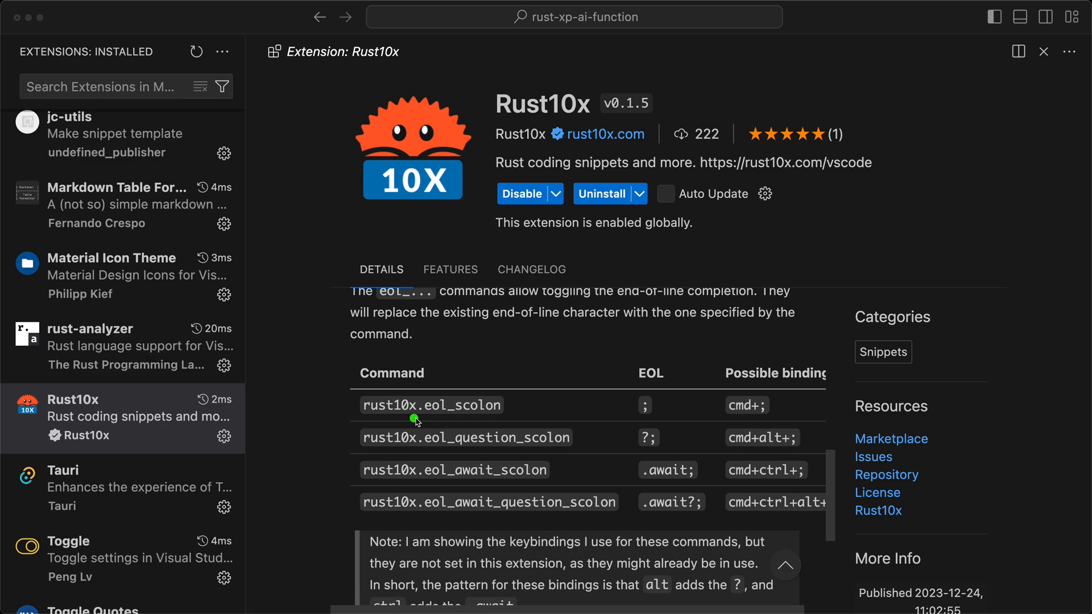
mouse_move(501, 423)
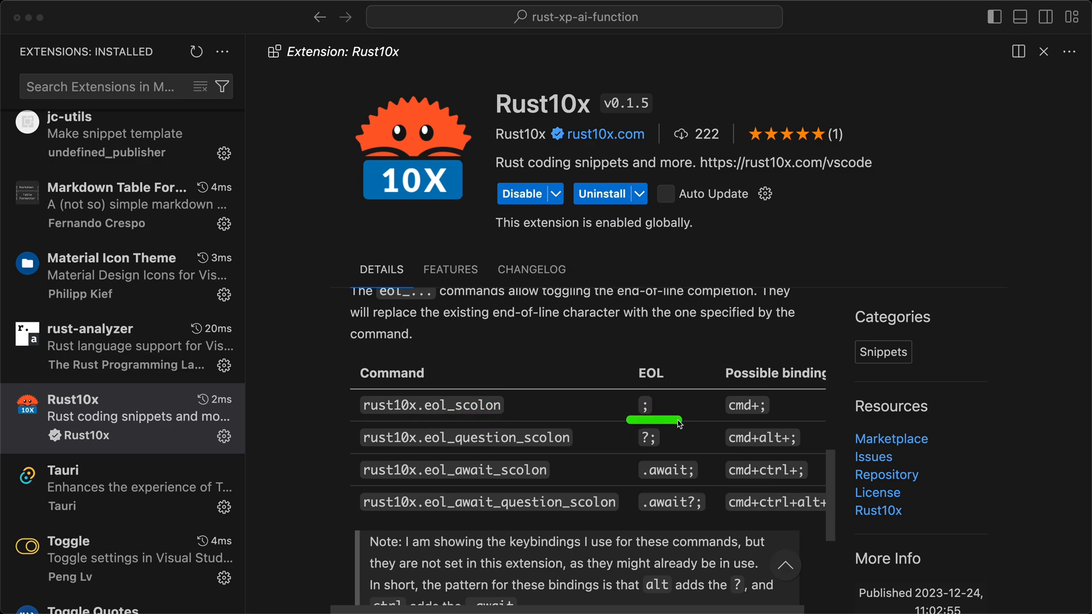
mouse_move(670, 454)
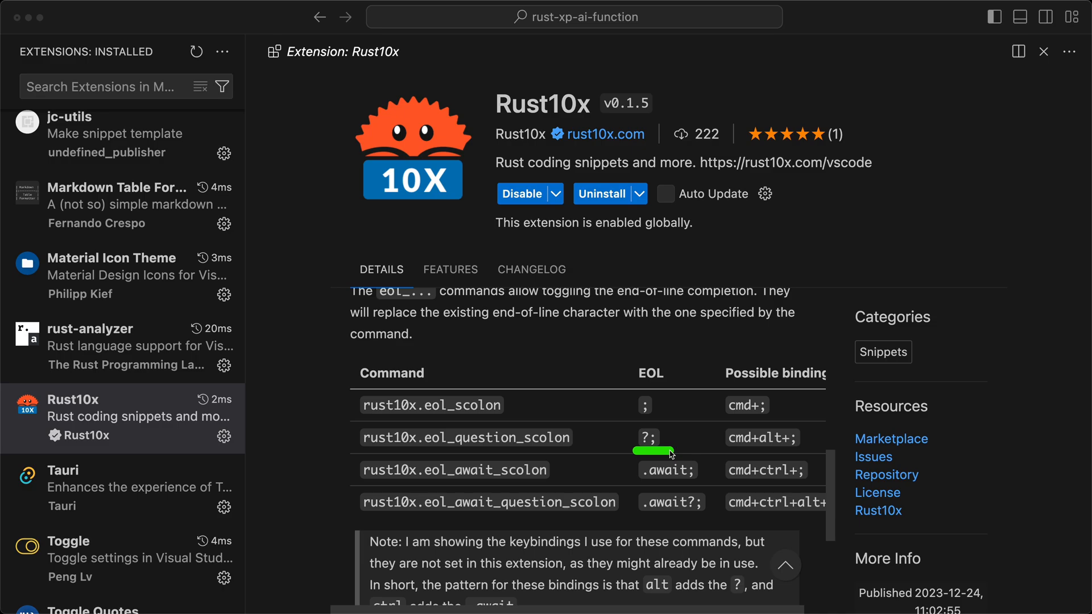
mouse_move(642, 523)
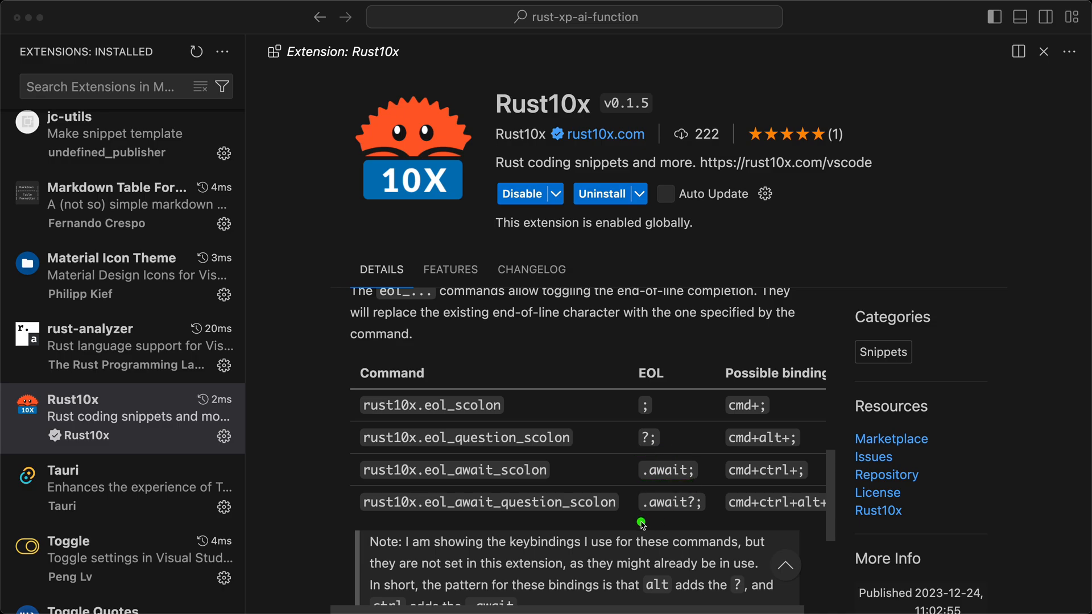
mouse_move(737, 394)
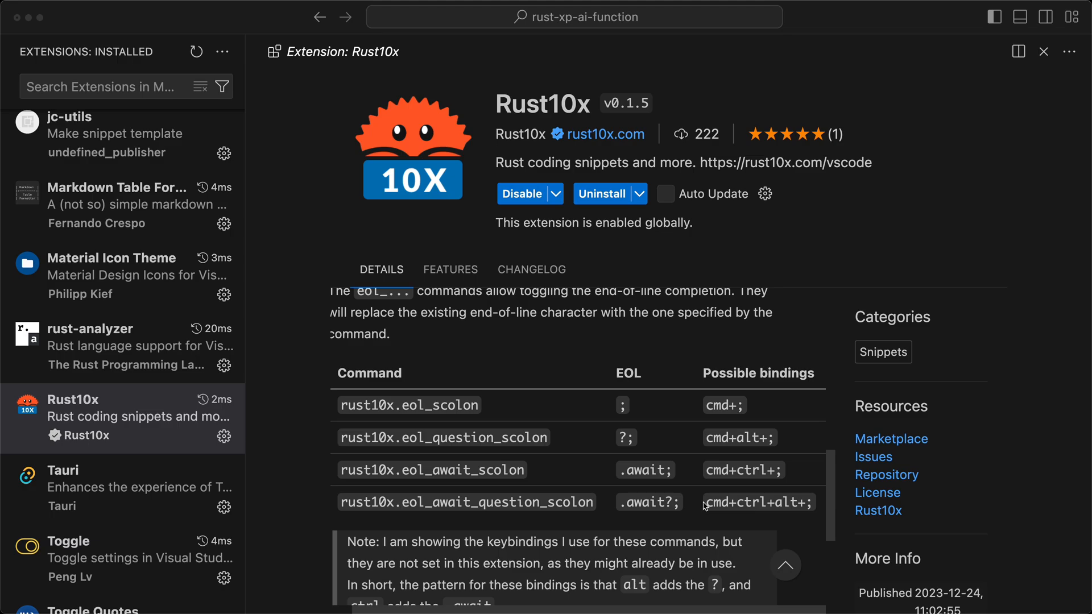
scroll(down, 3)
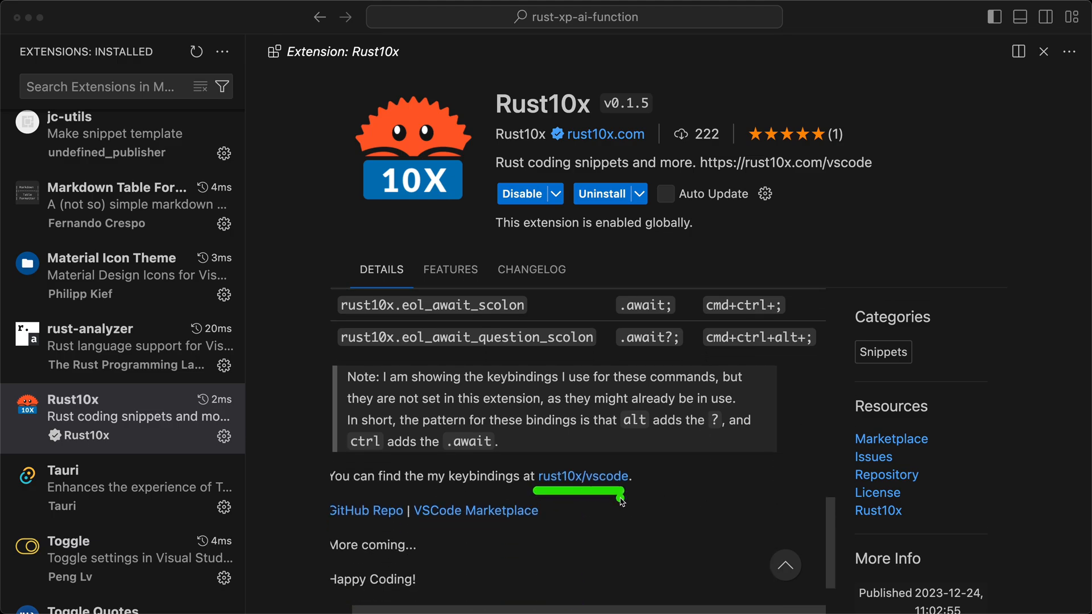
click(582, 477)
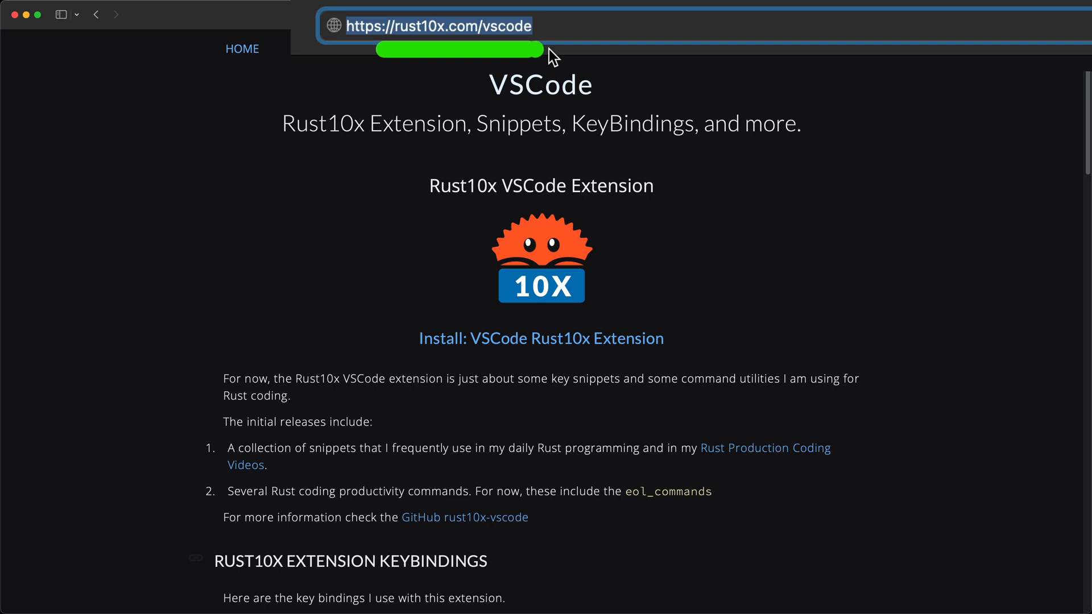
Step: Scroll the page down to the RUST10X EXTENSION KEYBINDINGS section
scroll(down, 3)
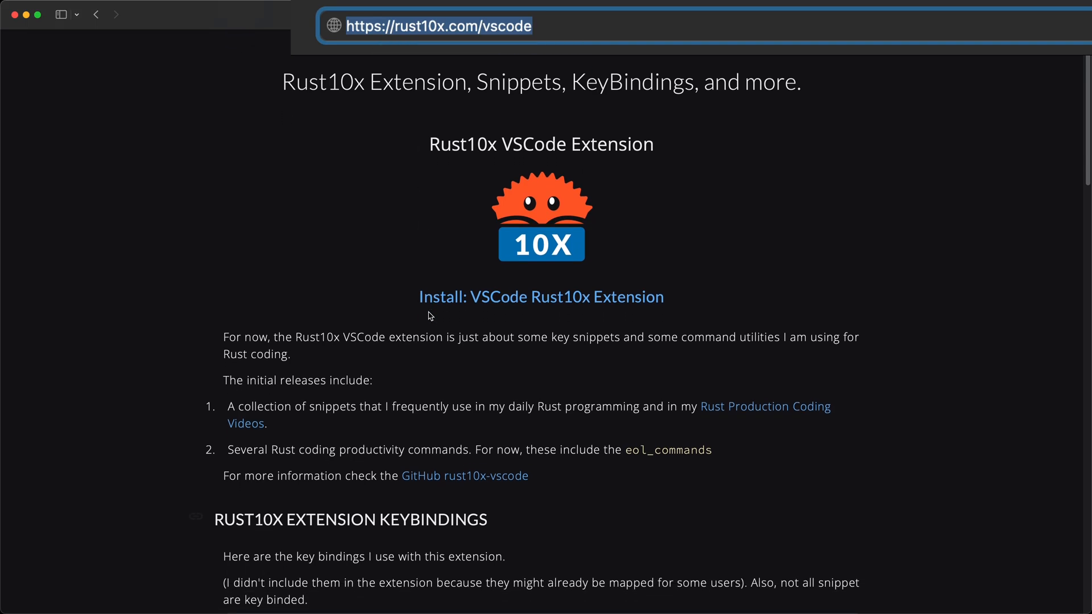
scroll(down, 3)
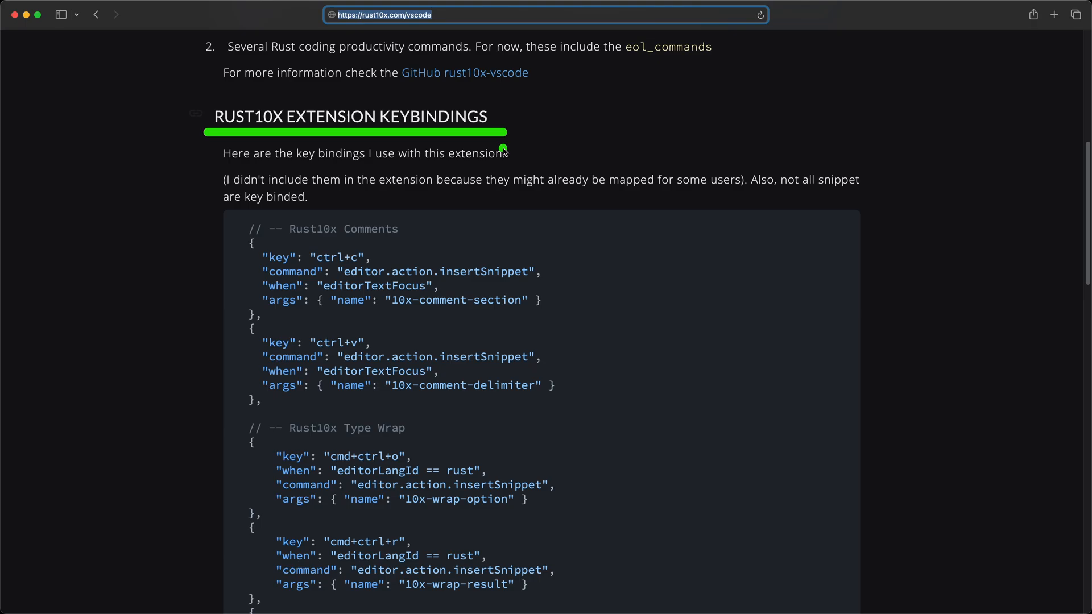
scroll(down, 3)
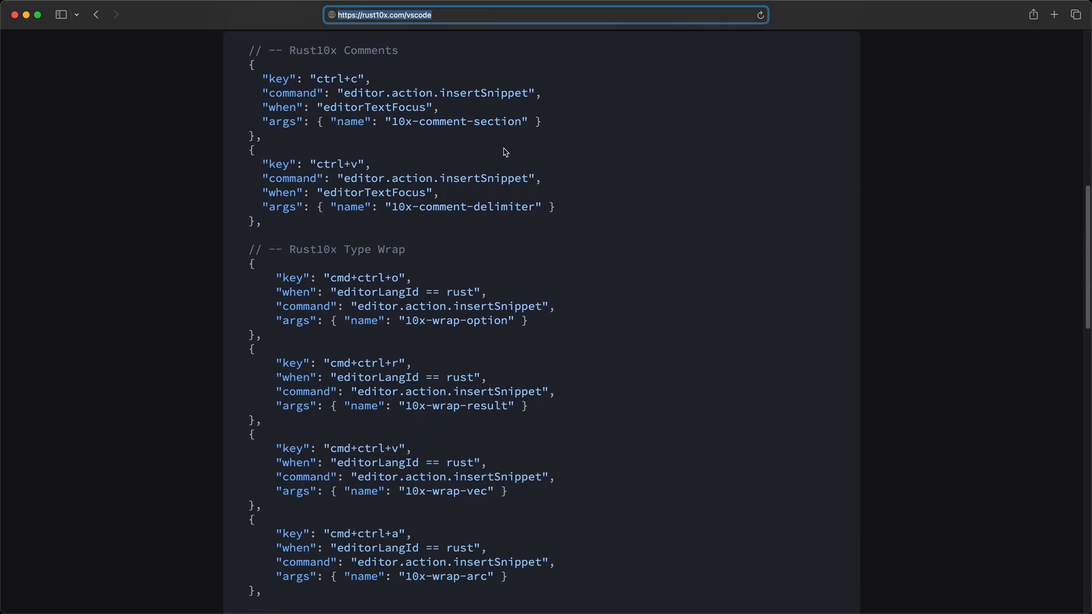
scroll(down, 3)
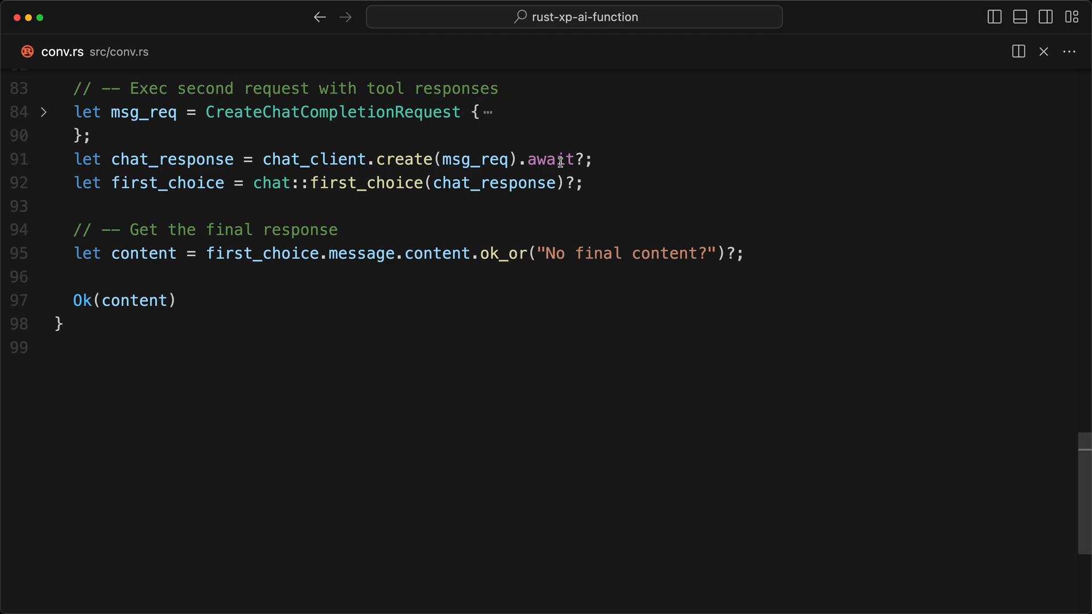
key(cmd+;)
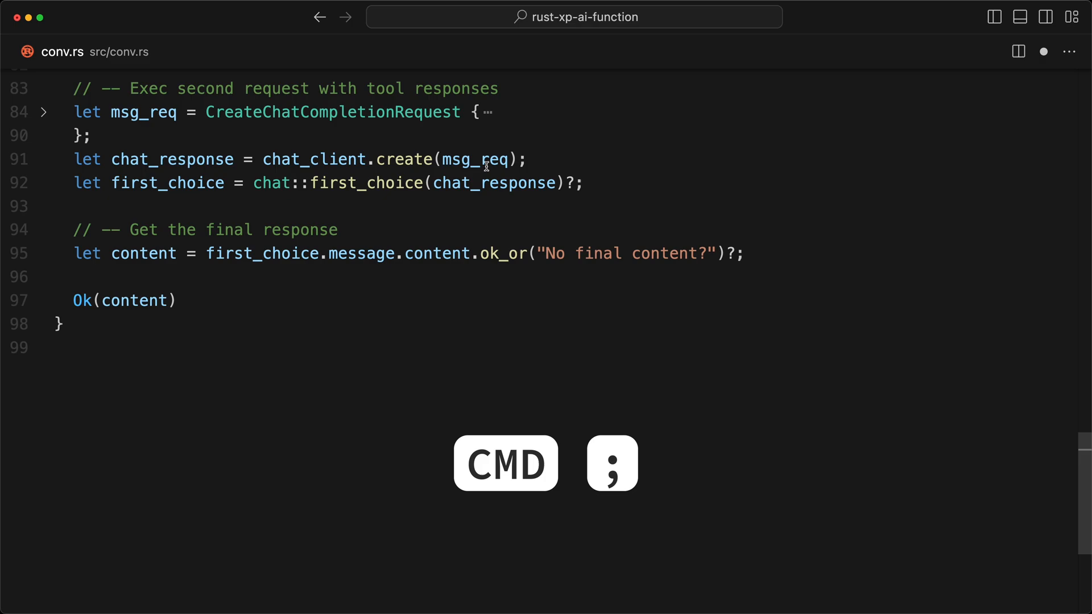
key(cmd+alt+;)
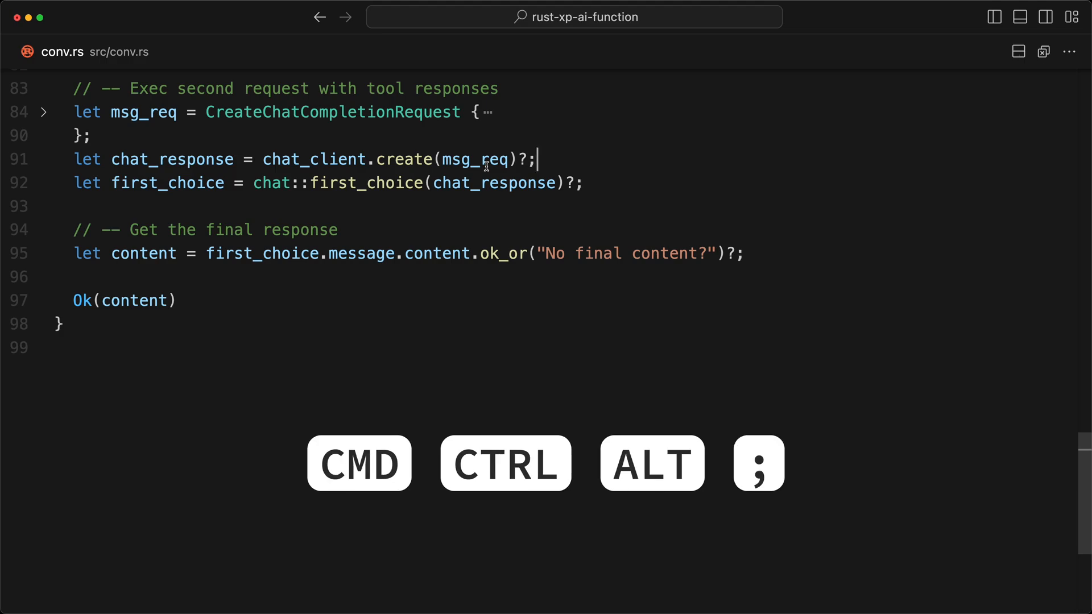
text(.await)
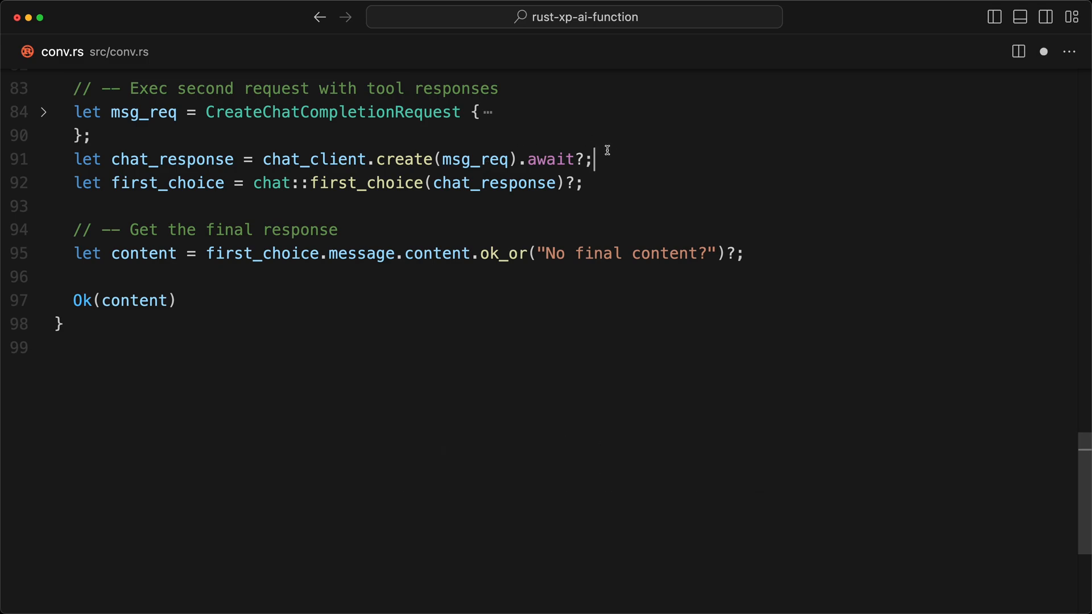
key(BackSpace)
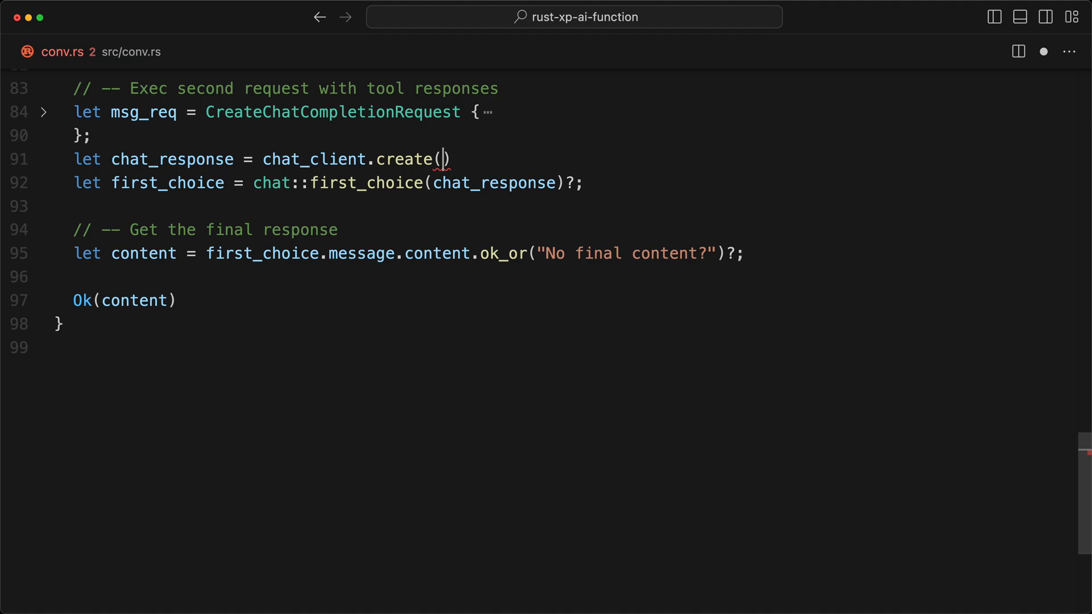
Step: Retype msg_req in the create call and cycle line 91's ending from ; to .await?;
text(msg_re)
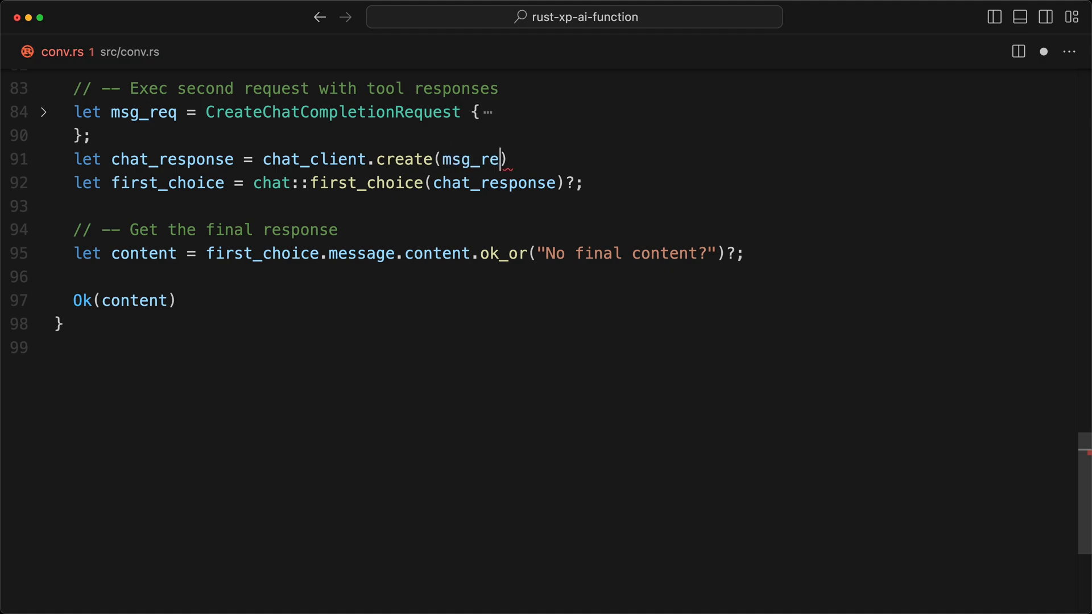
key(cmd+;)
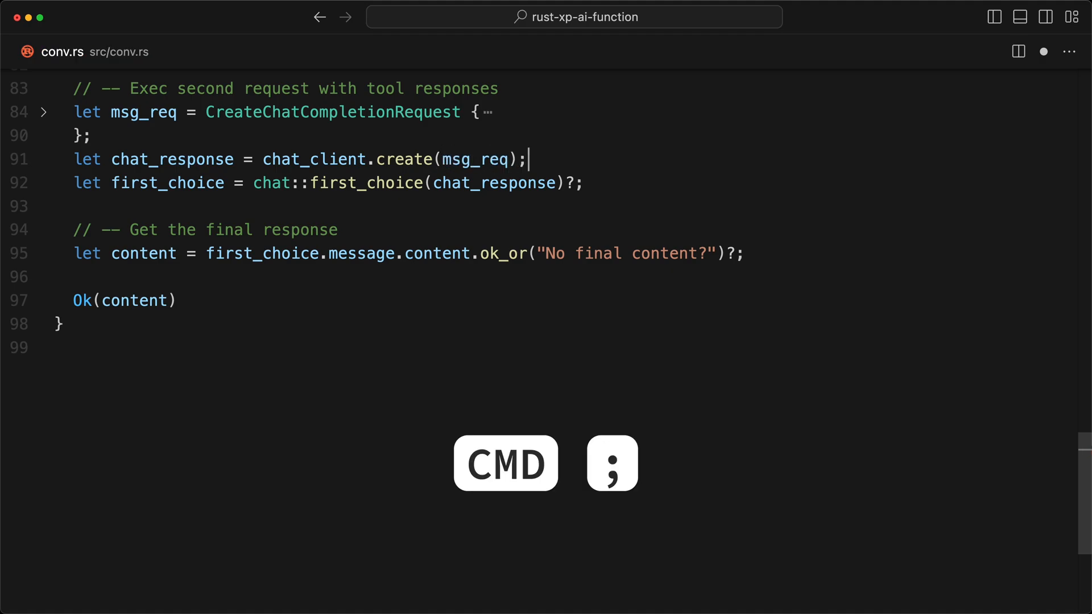
key(cmd+;)
text(.await?)
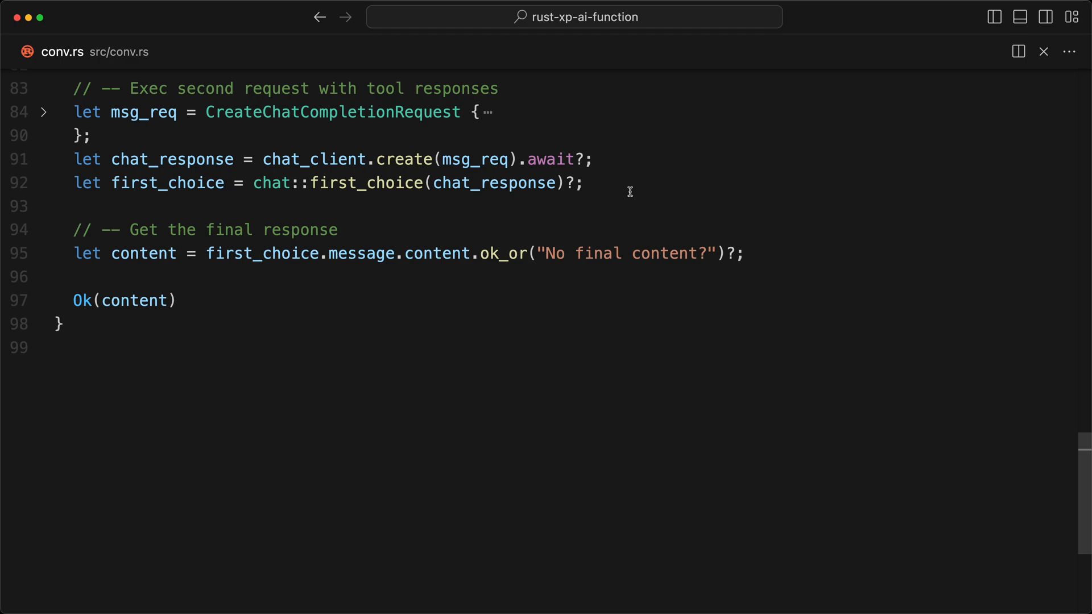
mouse_move(598, 193)
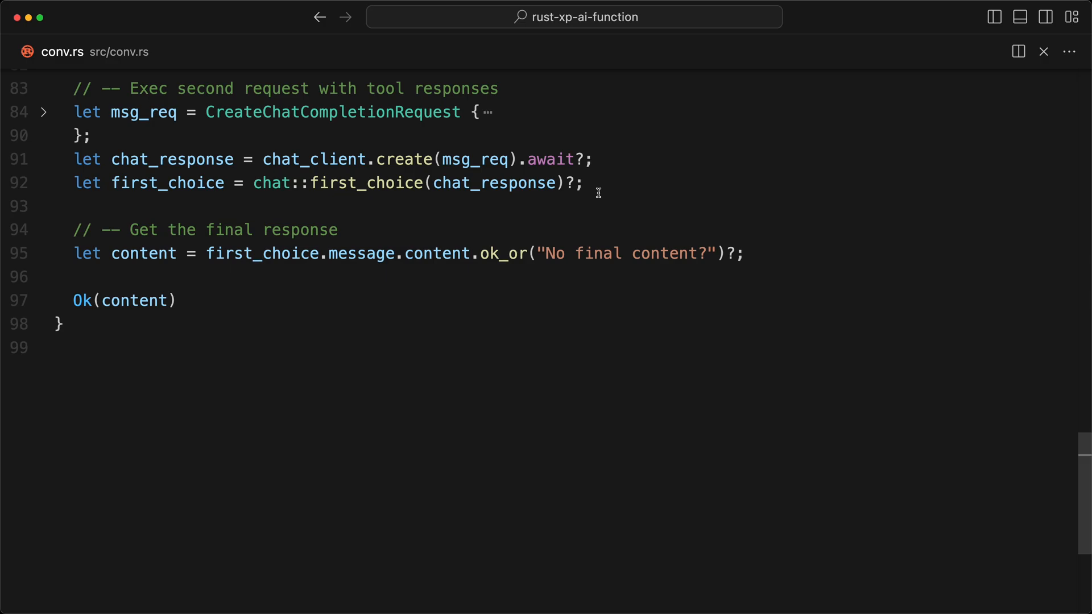